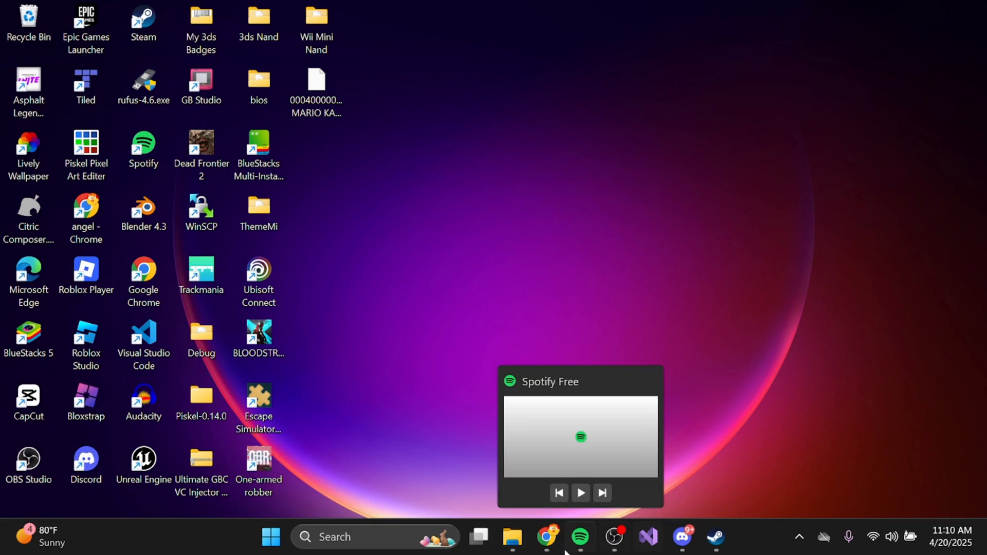
Switch to Chrome's winscp search results and go to the official WinSCP site
left_click(579, 536)
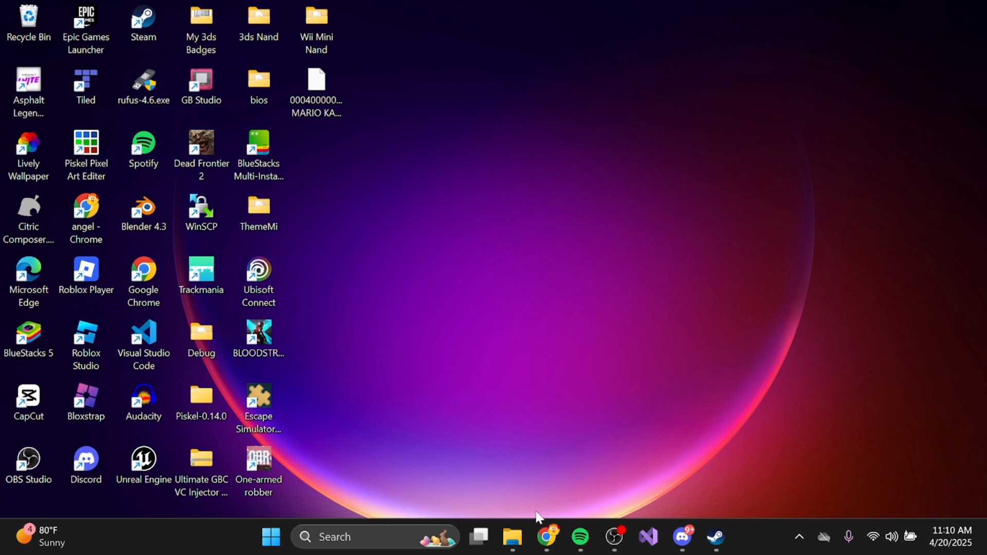
left_click(545, 537)
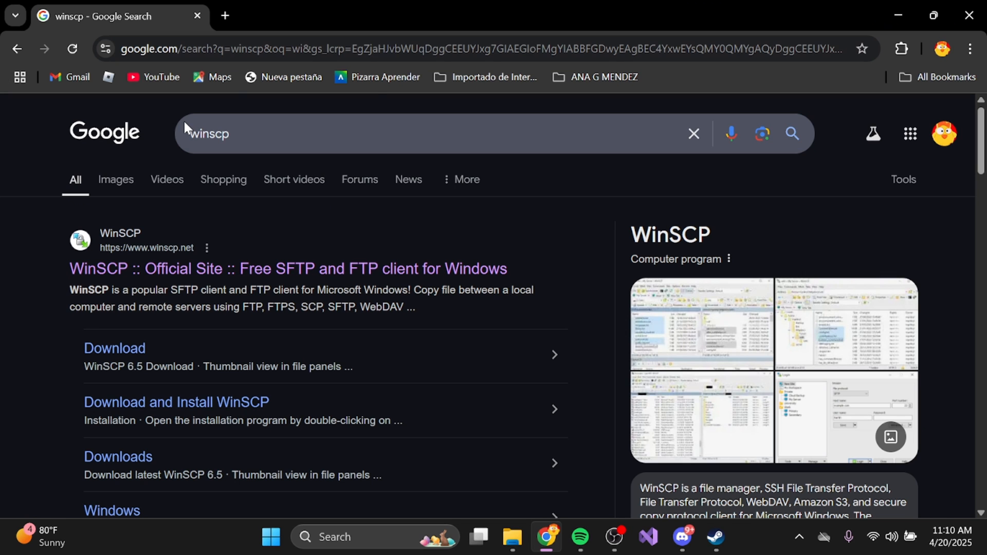
mouse_move(273, 92)
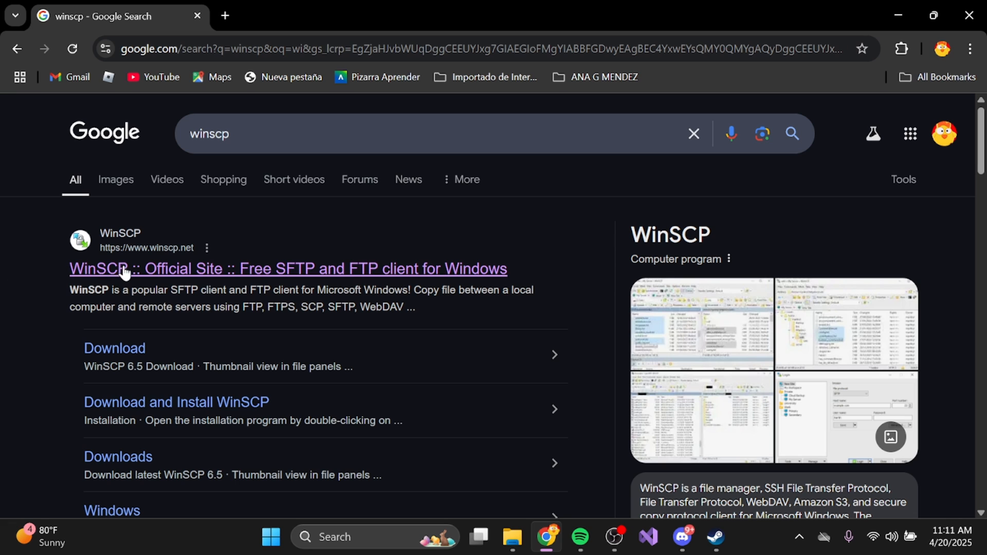
left_click(287, 268)
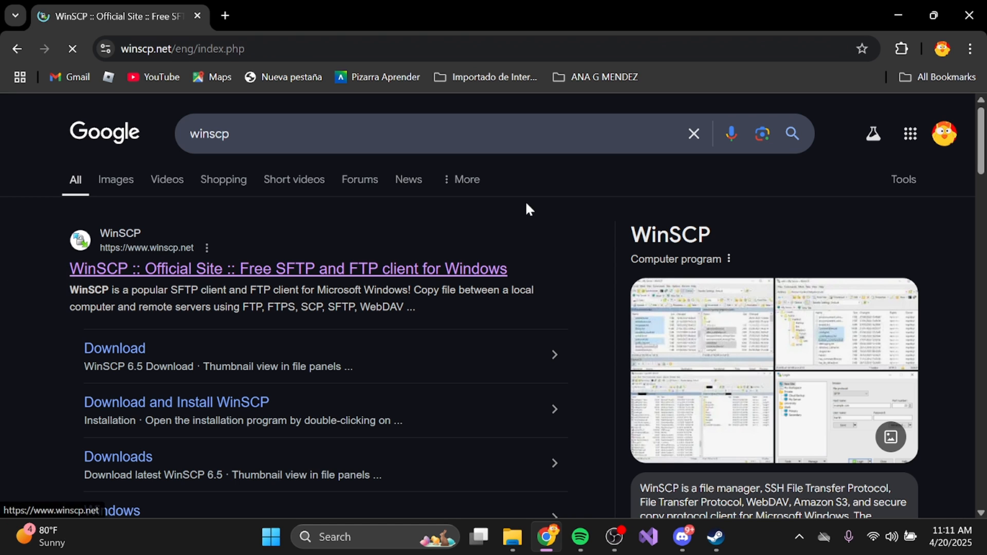
left_click(288, 268)
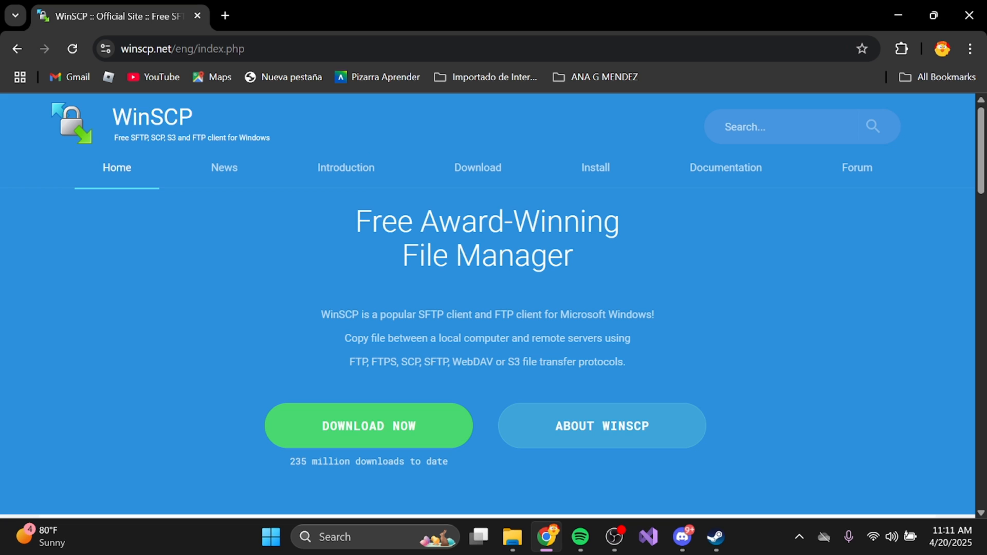
mouse_move(369, 426)
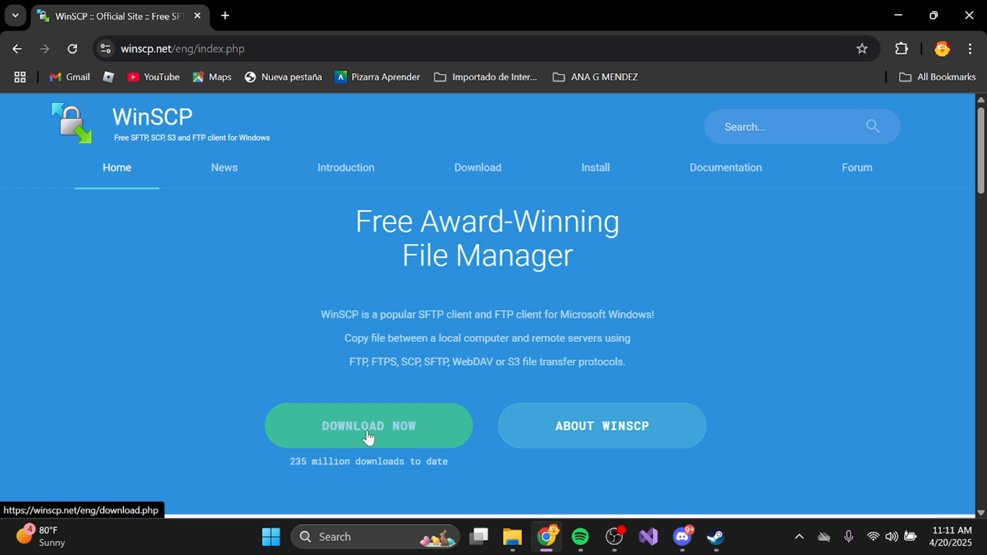
From DOWNLOAD NOW, start the 'Download WinSCP 6.5 (12 MB)' installer download
left_click(368, 425)
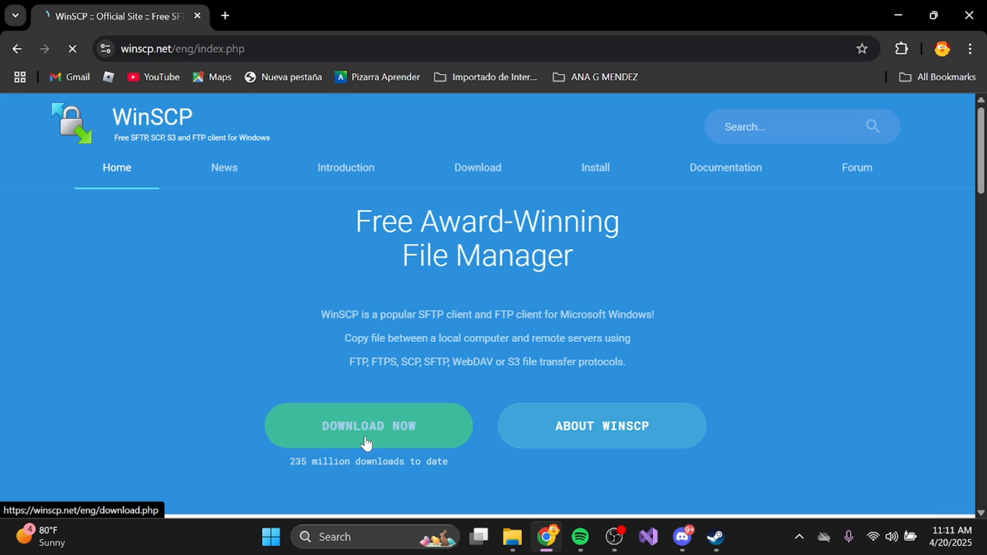
left_click(368, 425)
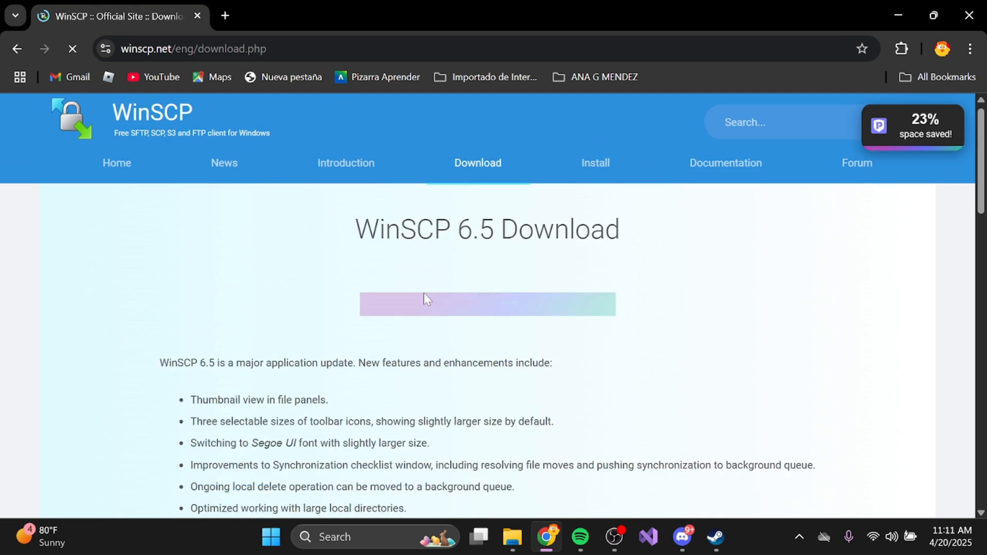
scroll("down", 3)
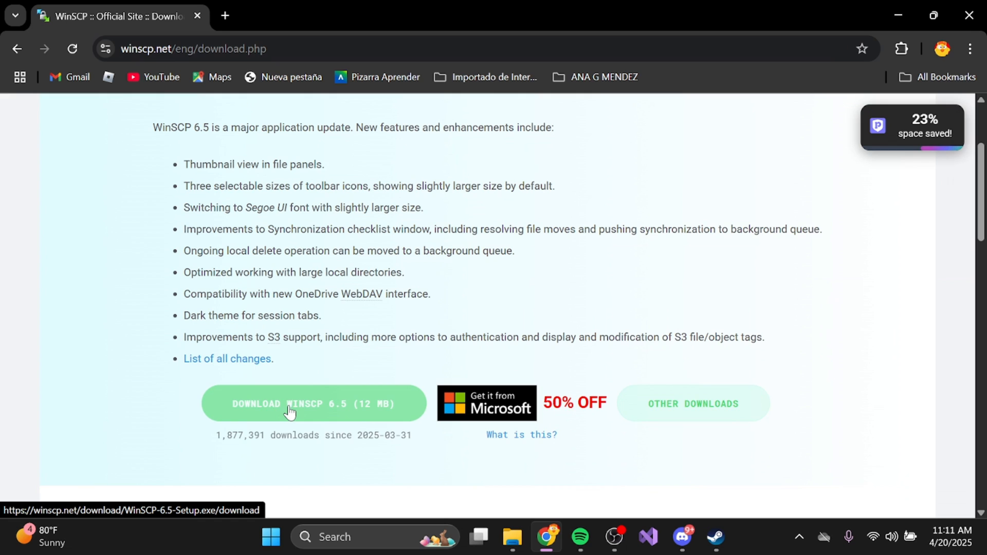
left_click(287, 408)
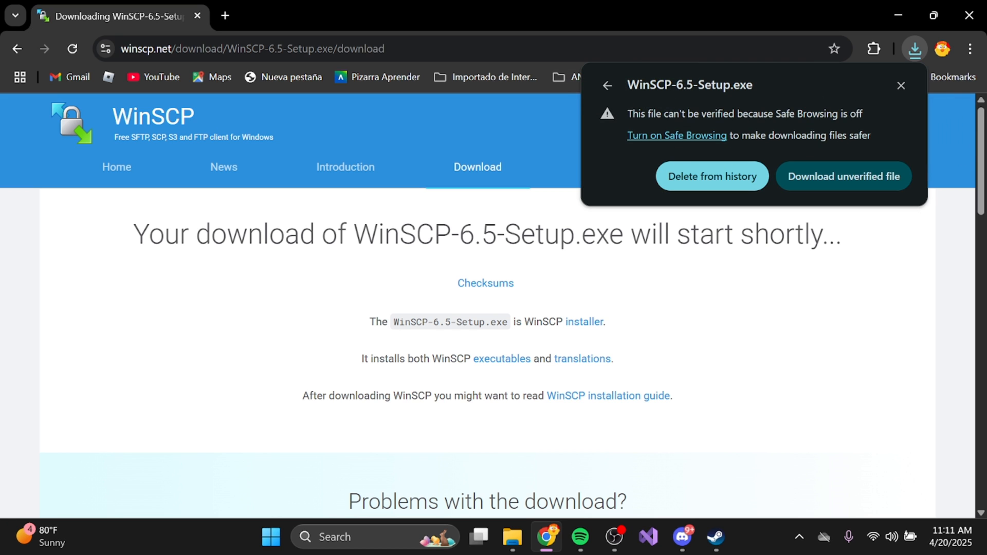
mouse_move(843, 176)
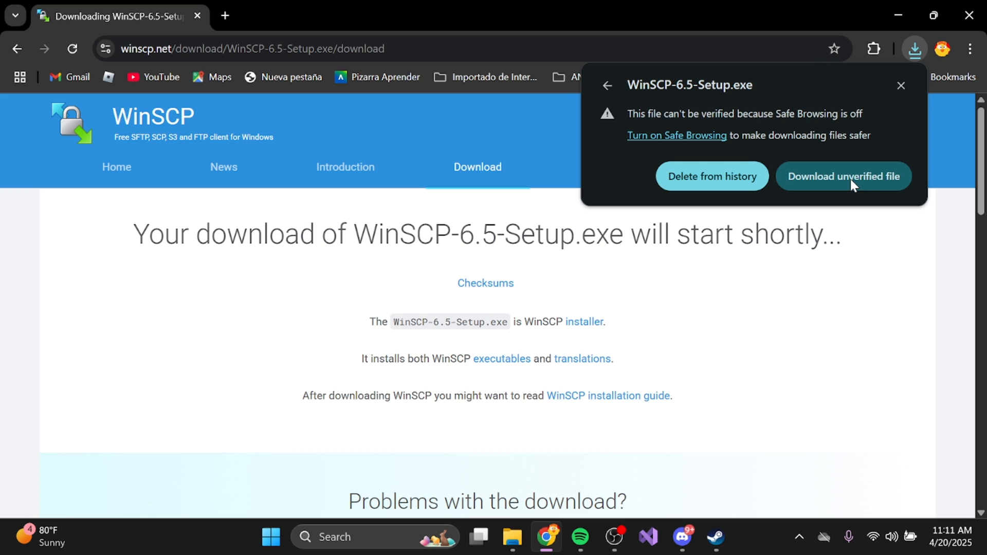
Keep the unverified WinSCP-6.5-Setup.exe, run it and install as a Full upgrade
left_click(843, 175)
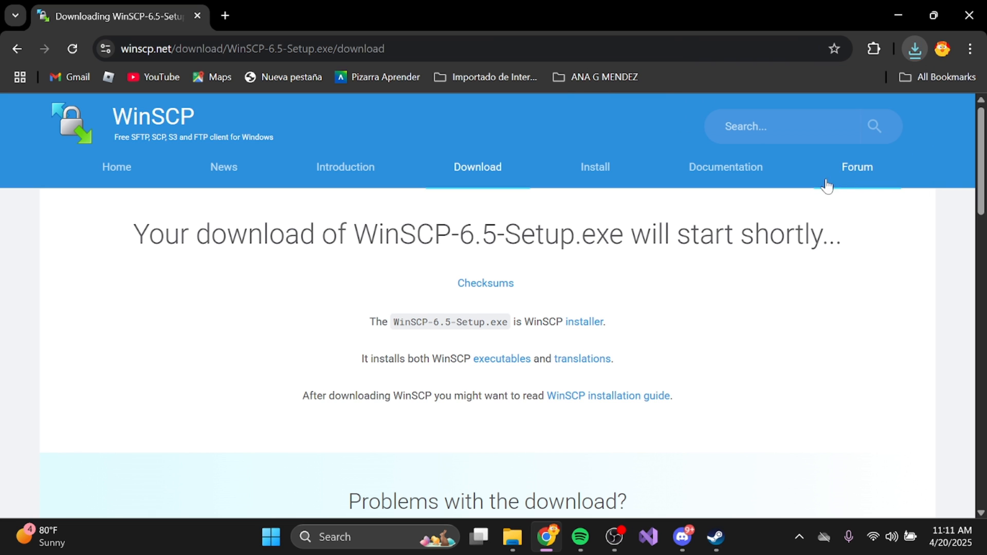
left_click(912, 49)
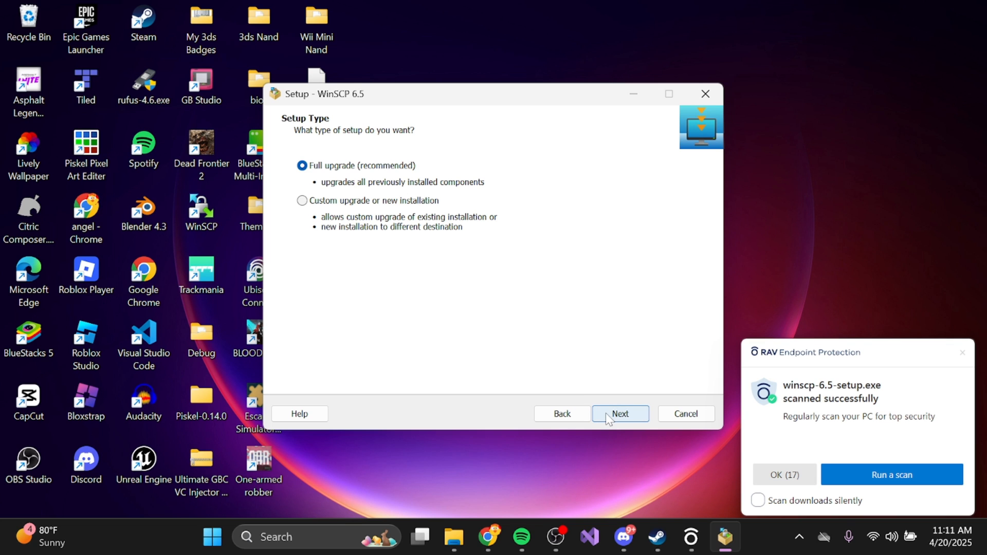
left_click(619, 413)
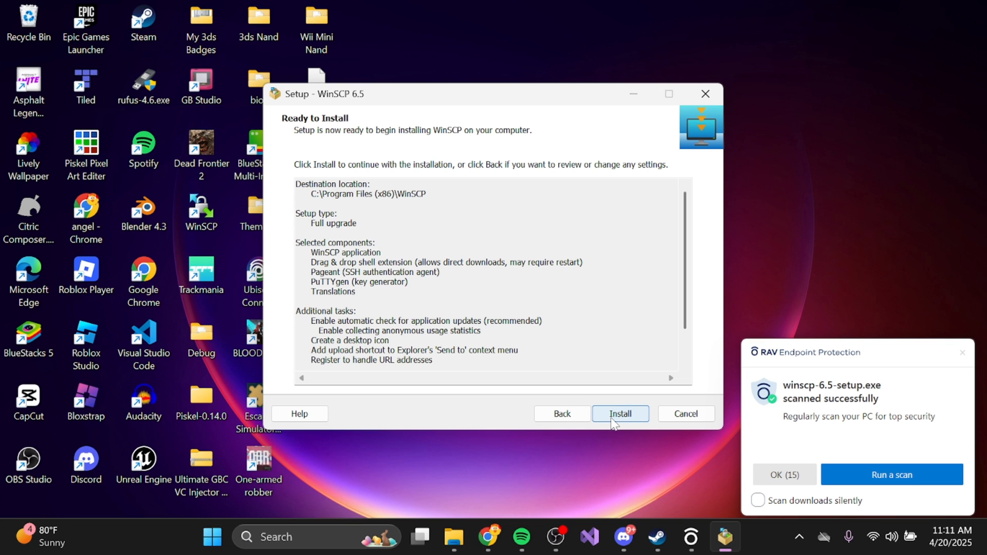
left_click(619, 413)
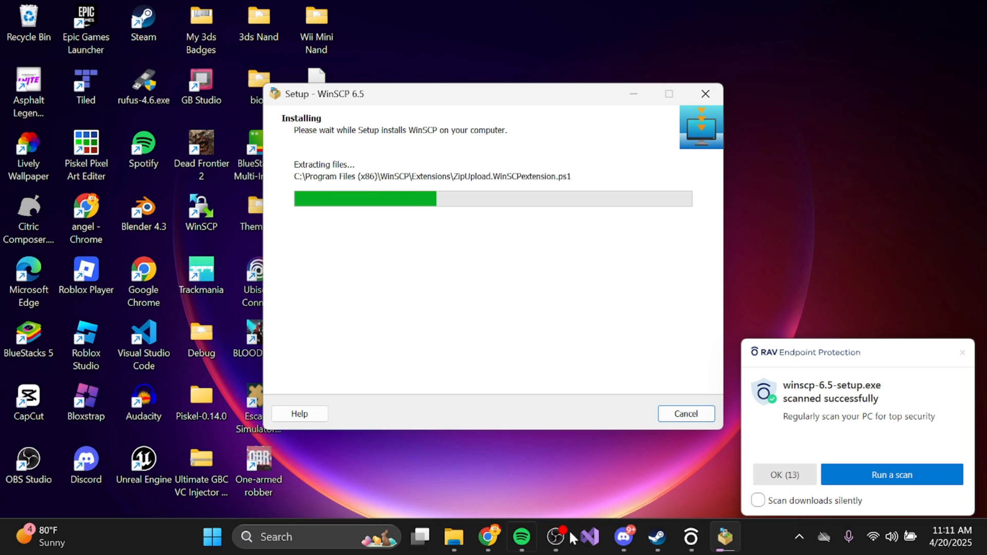